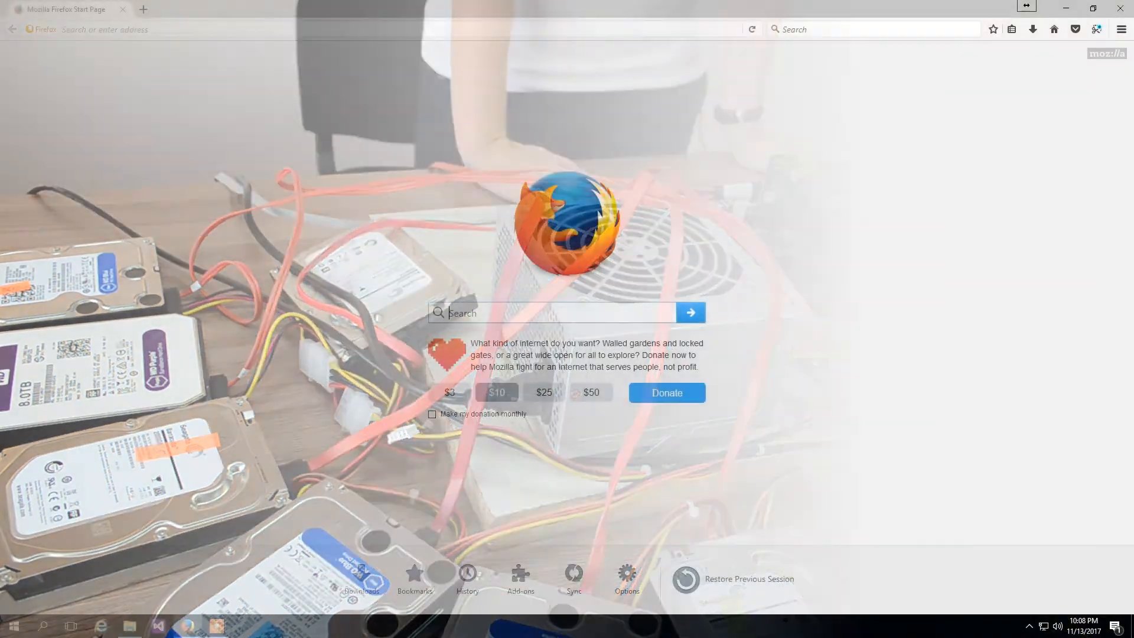
Step: Download setup-reclaime.exe from reclaime.com, save it to disk and confirm it completed
text(reclaime.com/)
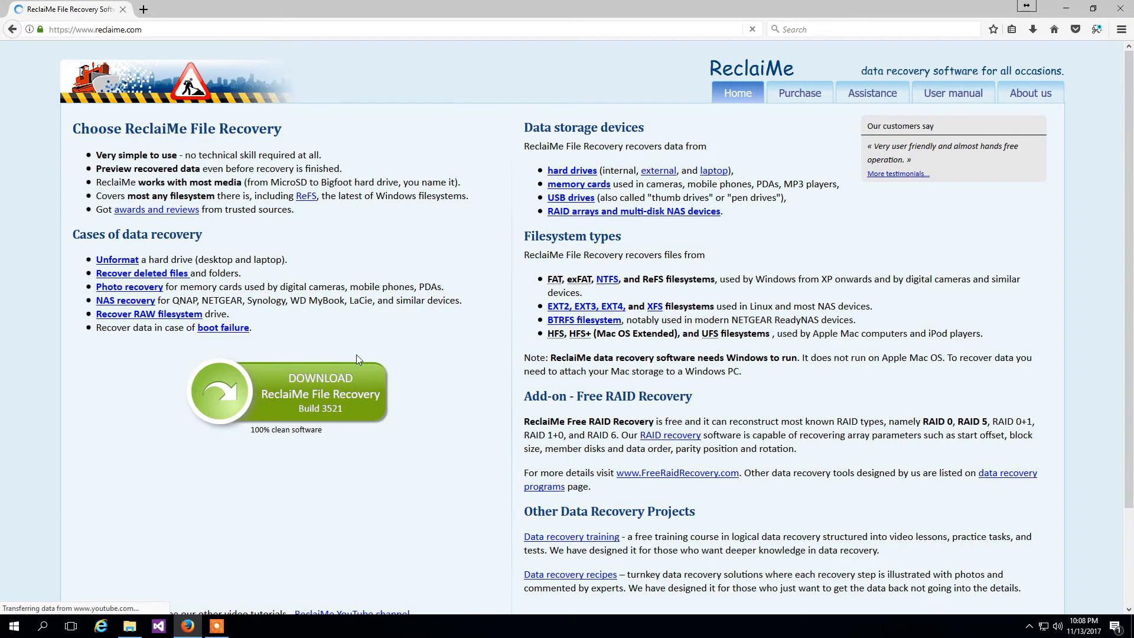
click(320, 385)
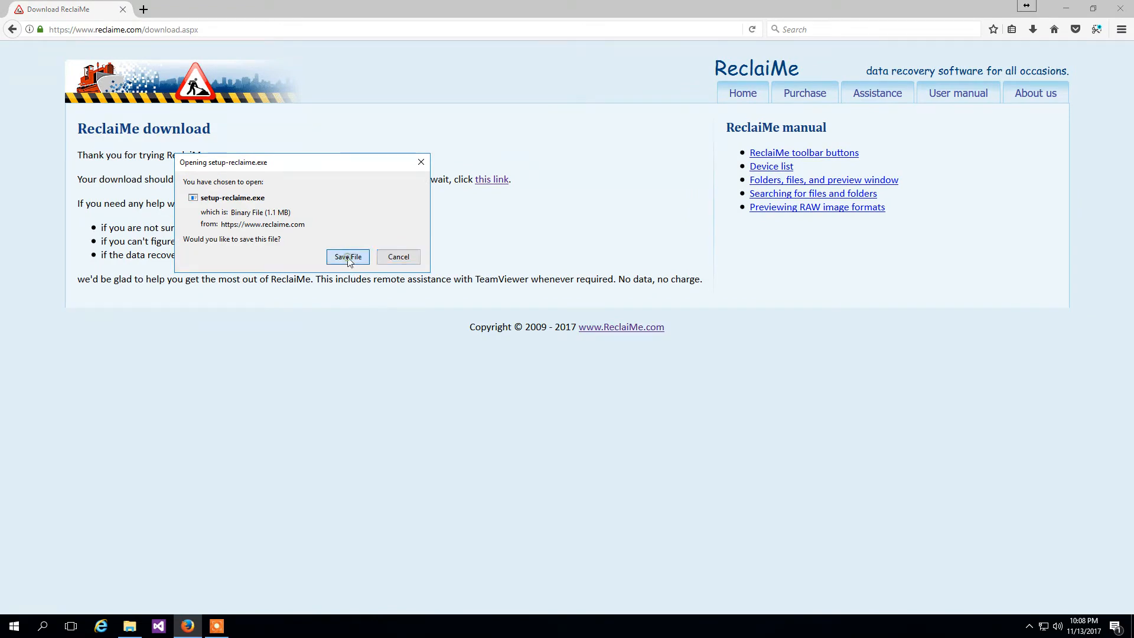
click(347, 257)
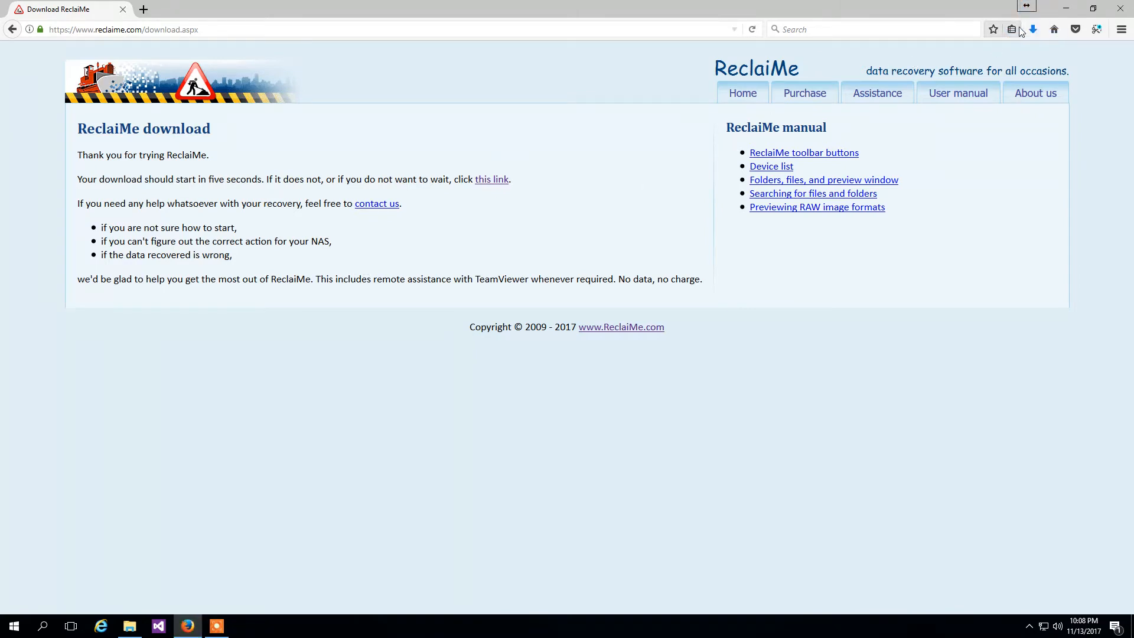
click(1032, 29)
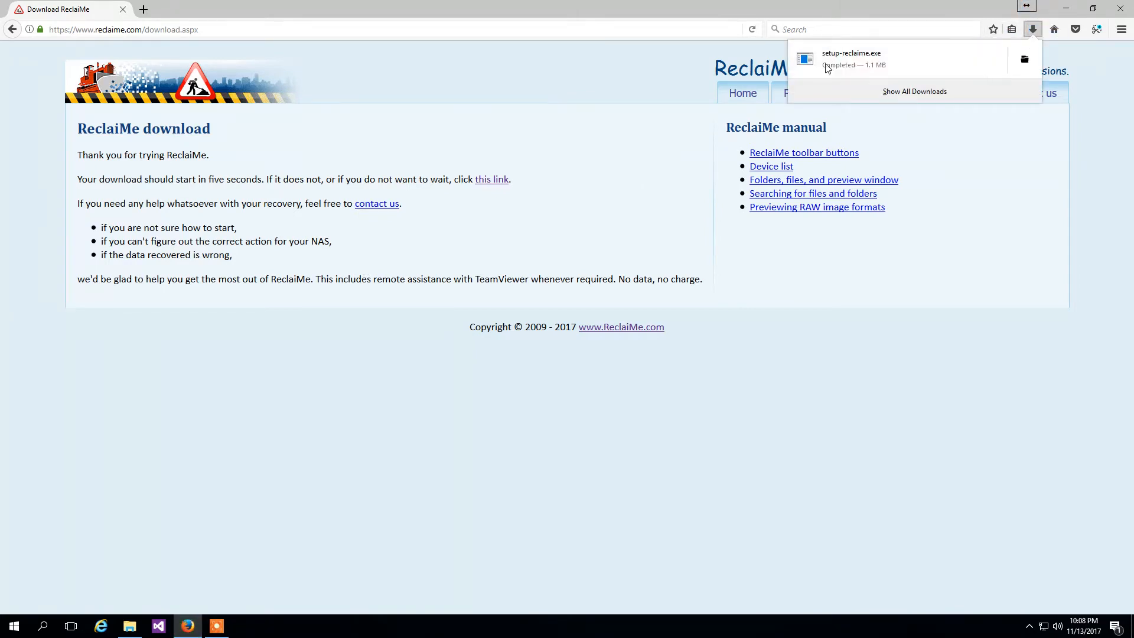
Step: Run setup-reclaime.exe and step through the wizard, keeping the default Start Menu folder
double_click(851, 59)
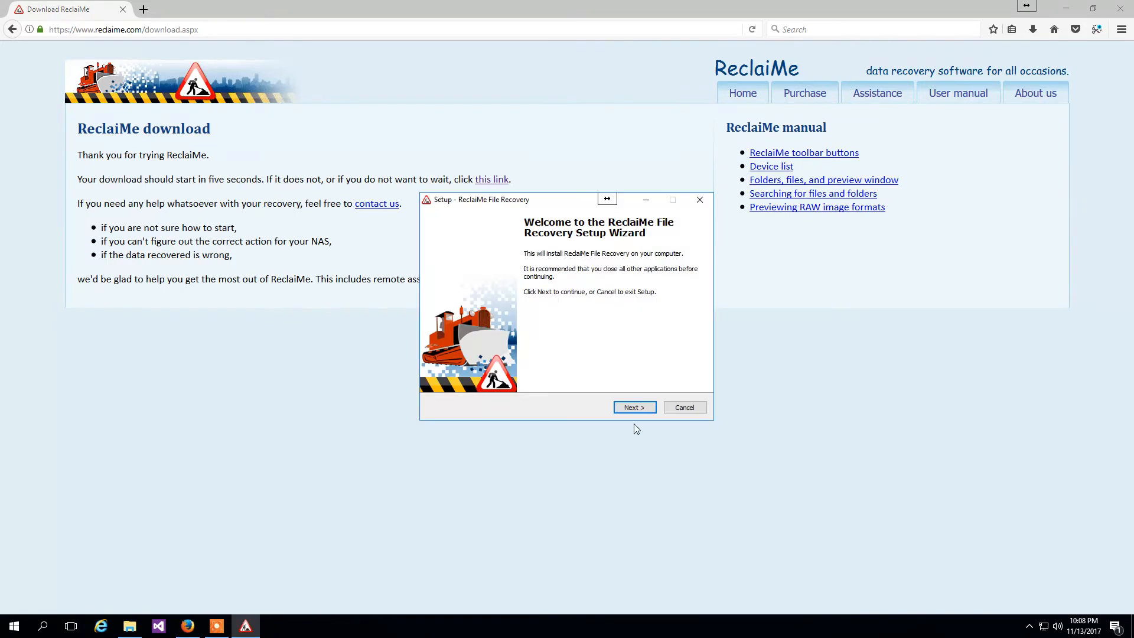
click(633, 406)
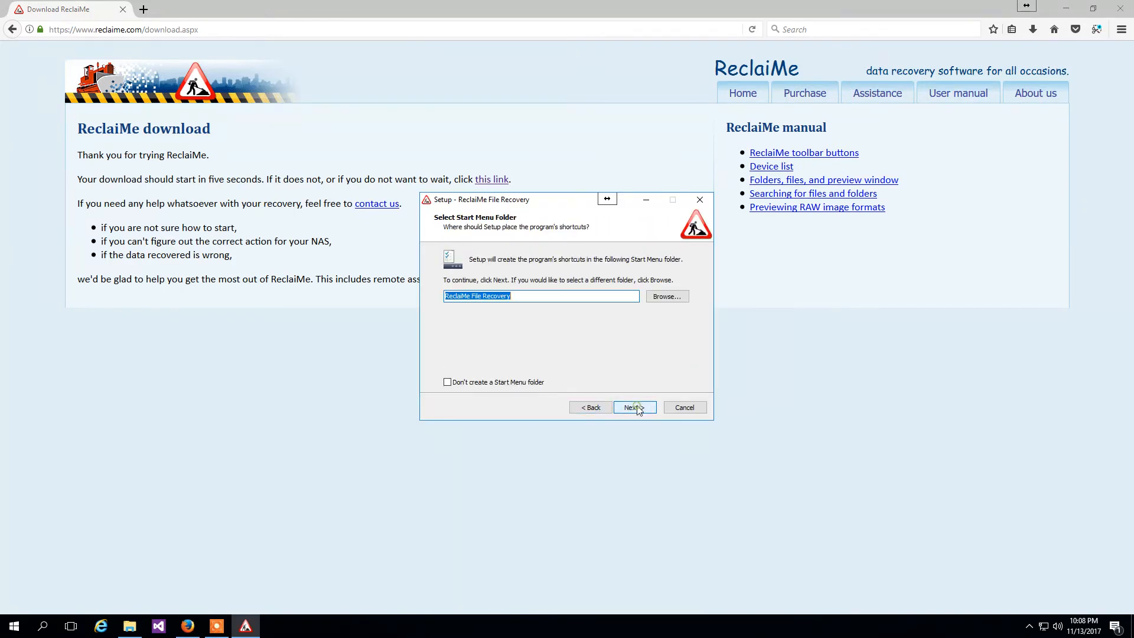
click(629, 407)
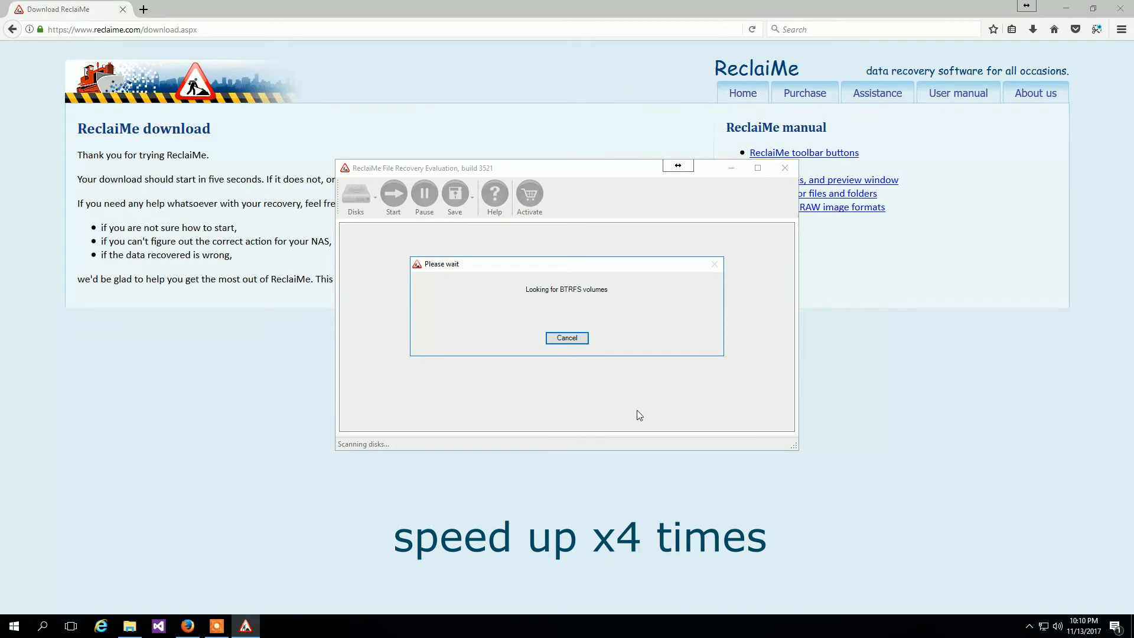
mouse_move(640, 417)
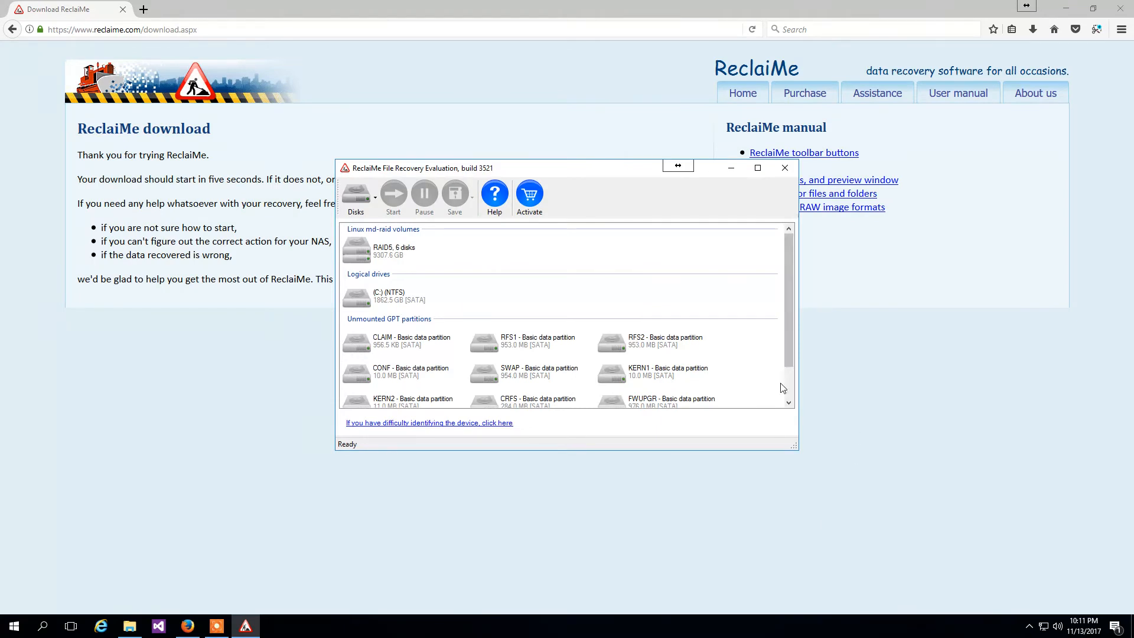
mouse_move(304, 328)
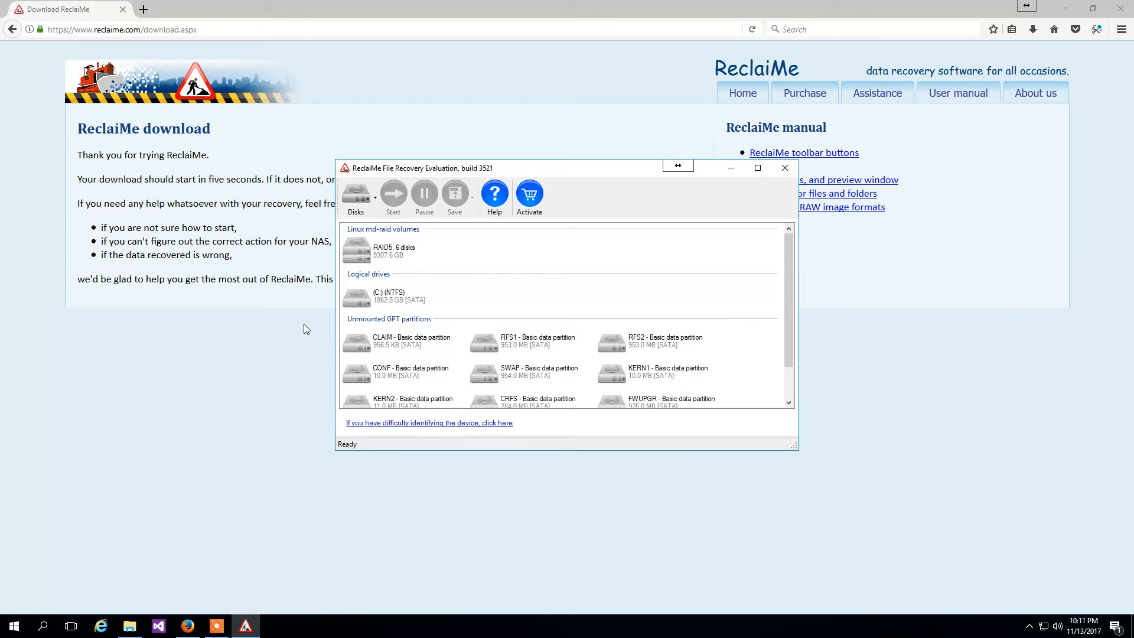
mouse_move(684, 430)
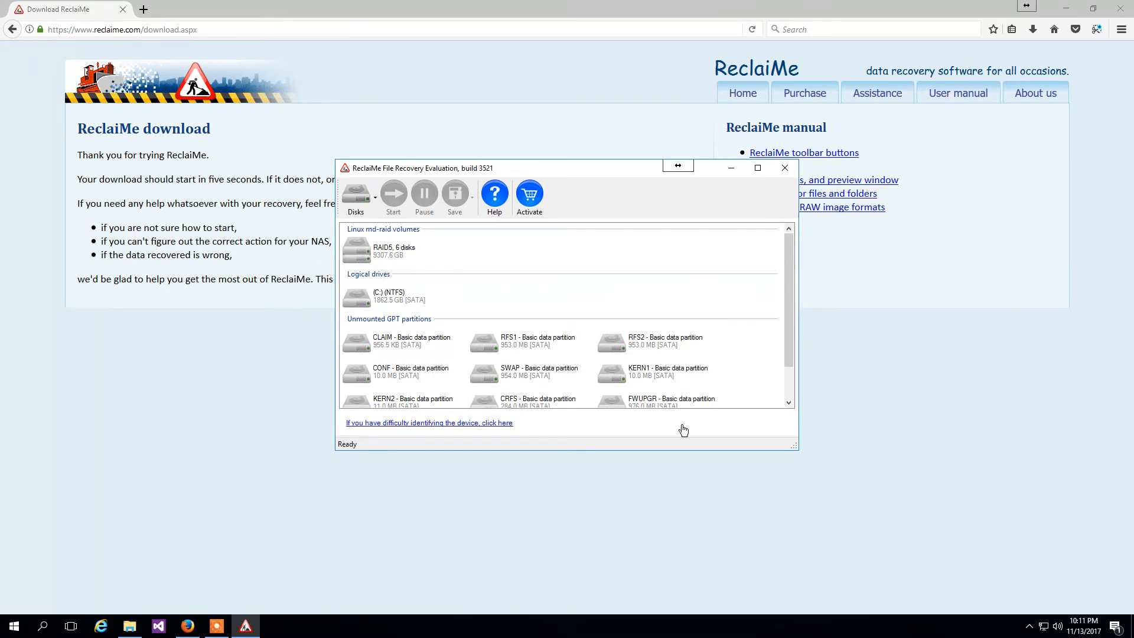
mouse_move(678, 430)
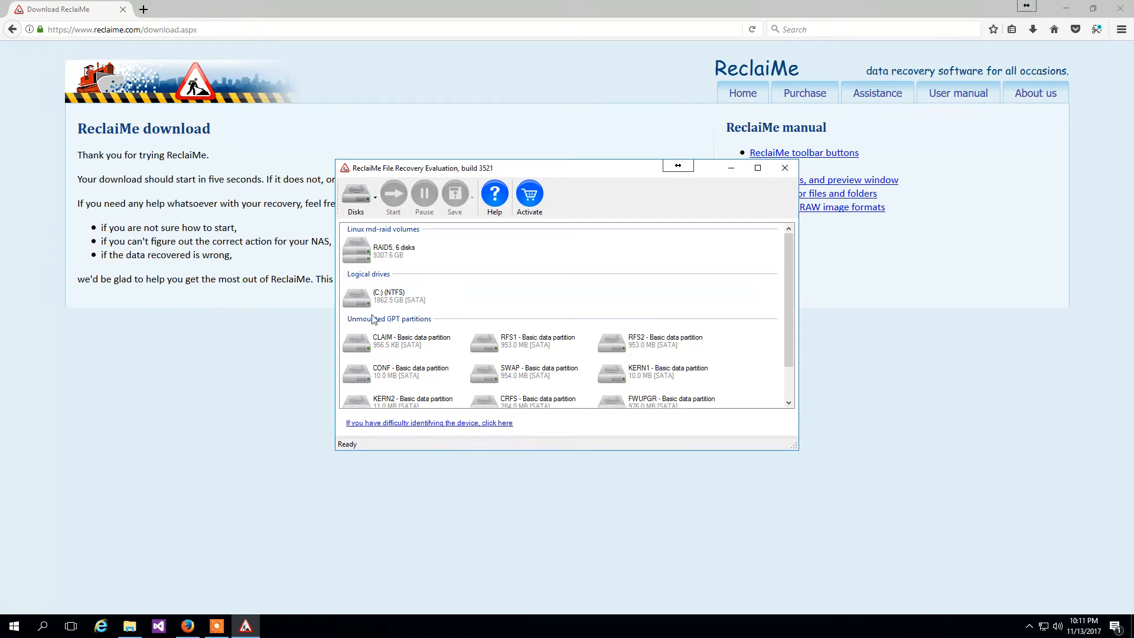
mouse_move(411, 351)
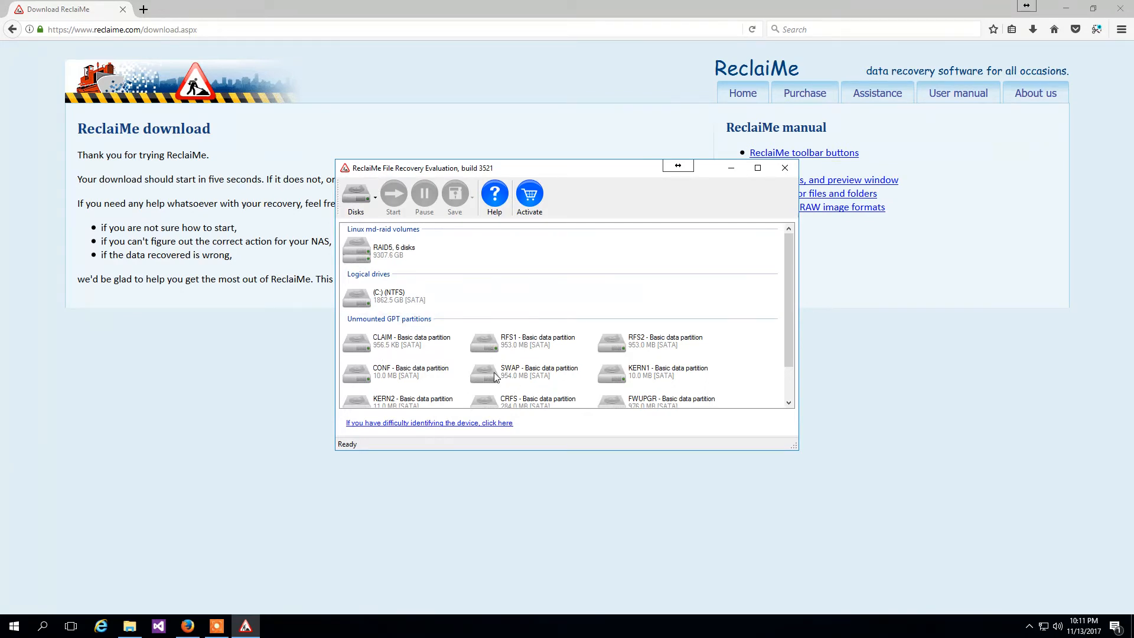
mouse_move(507, 375)
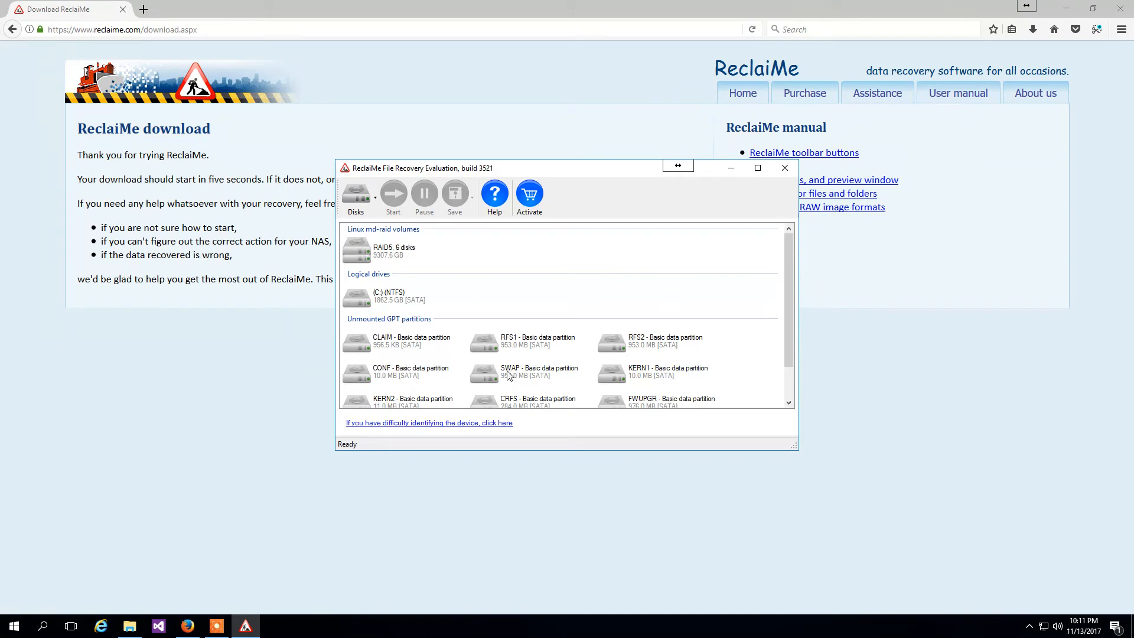
Step: Start a file recovery scan on the RAID5, 6 disks md-raid volume
click(392, 249)
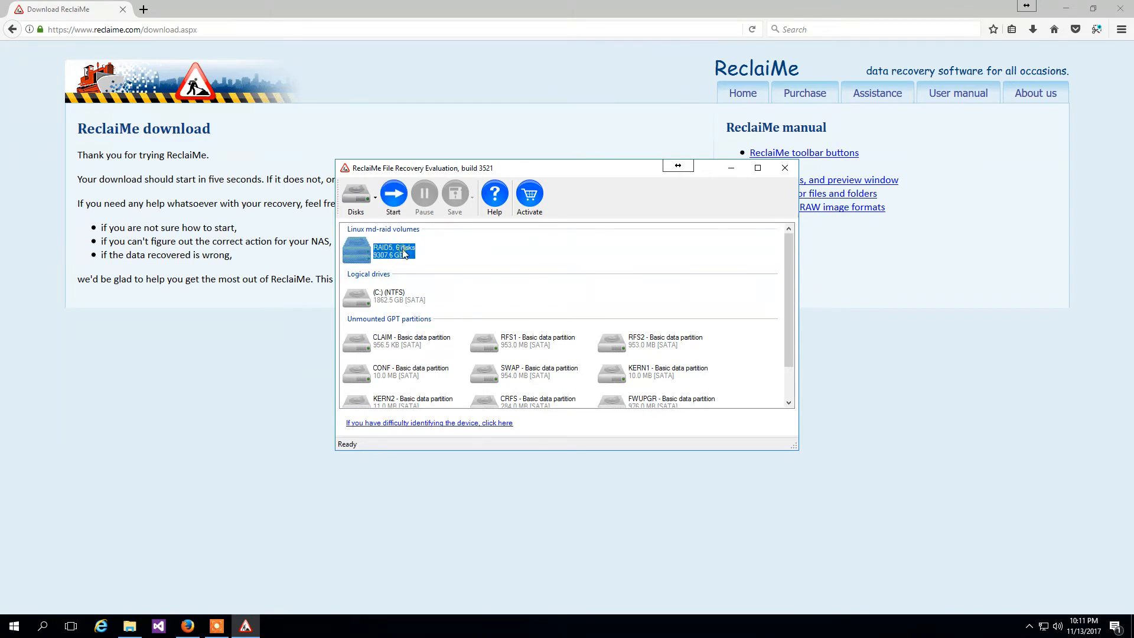
click(392, 193)
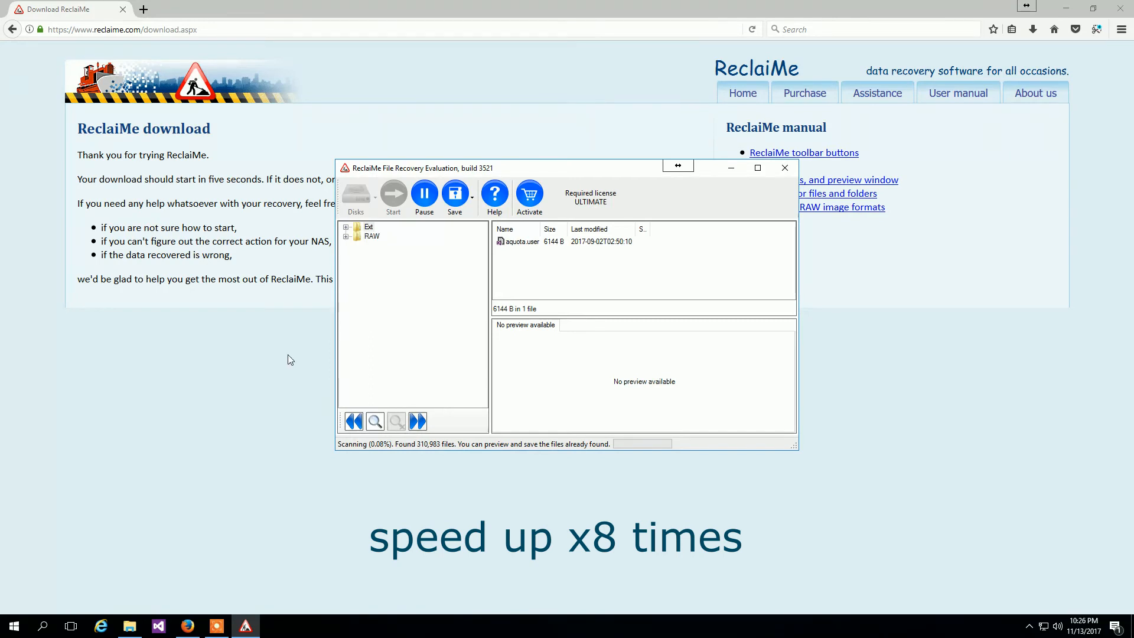
Step: Browse Ext > Public > Images to list the recovered JPG photos with a preview
click(346, 227)
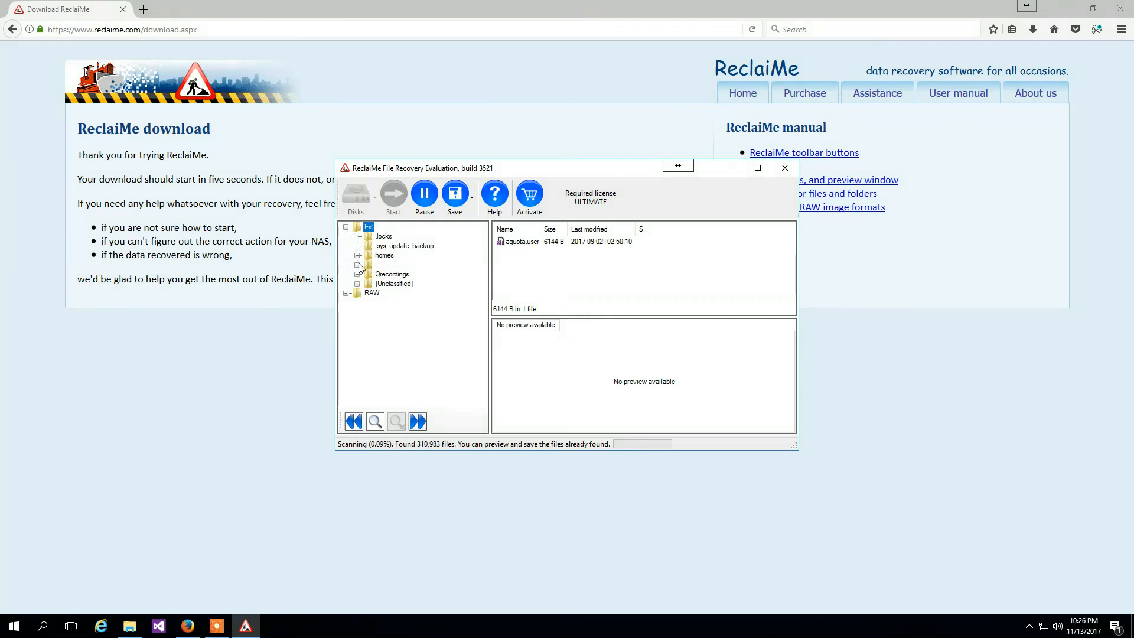
click(357, 265)
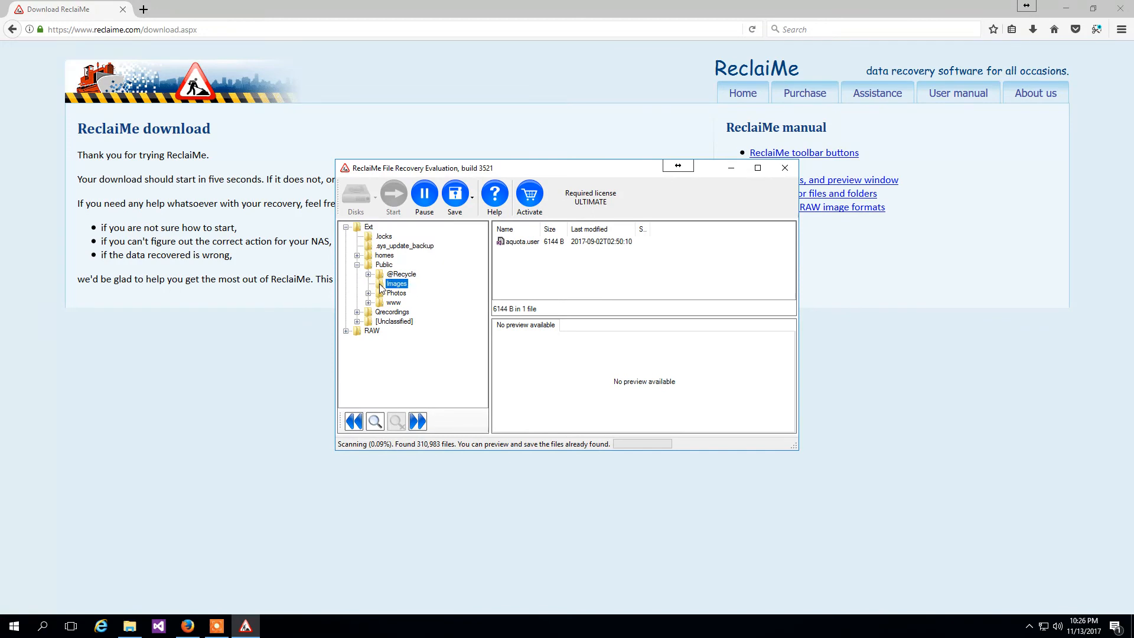
click(397, 282)
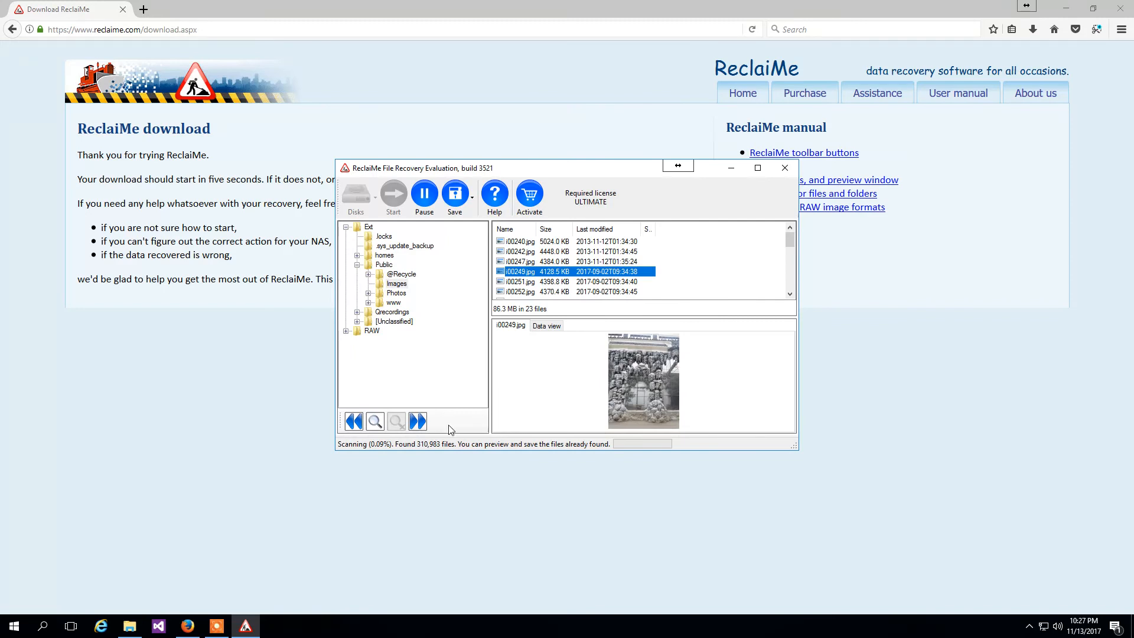
mouse_move(427, 463)
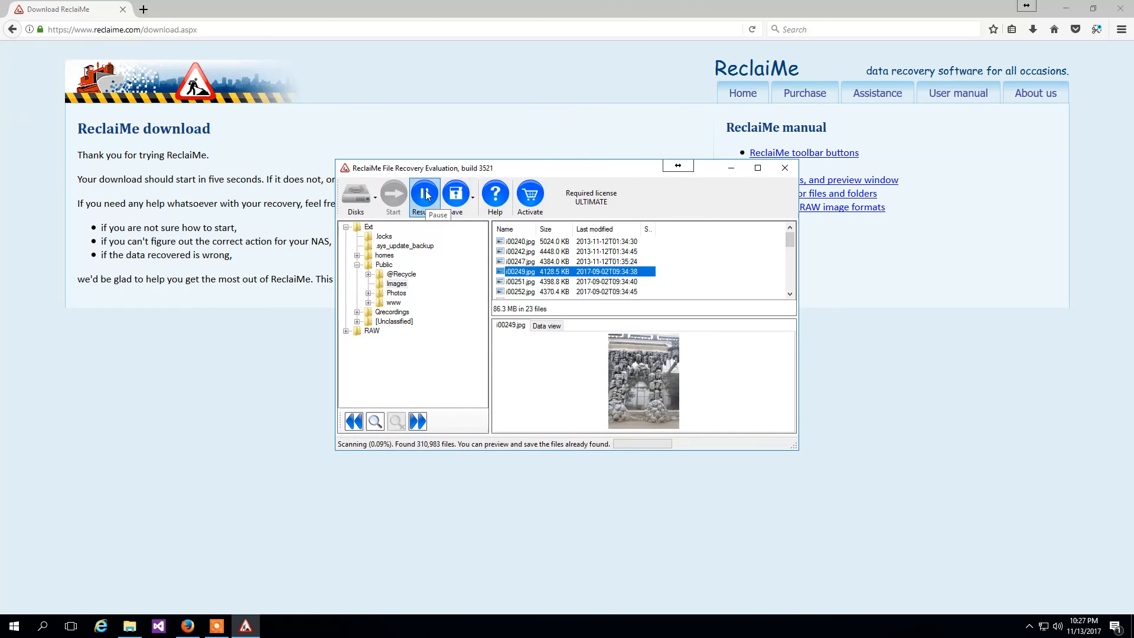
mouse_move(430, 198)
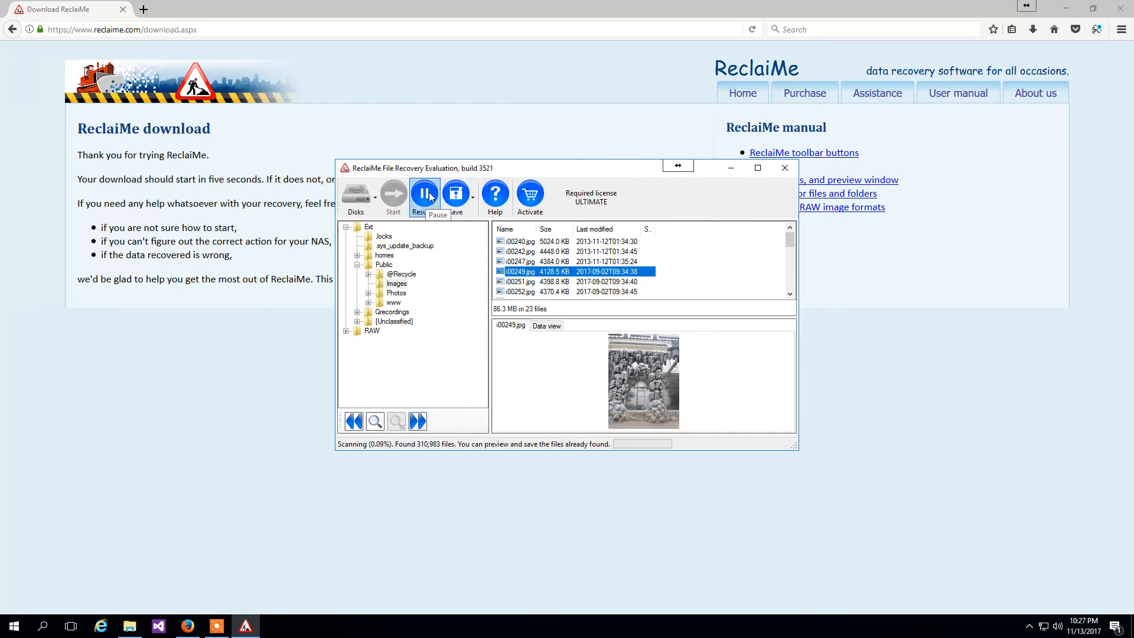
Step: Pause the running RAID5 file scan, leaving the Images JPGs listed
click(424, 193)
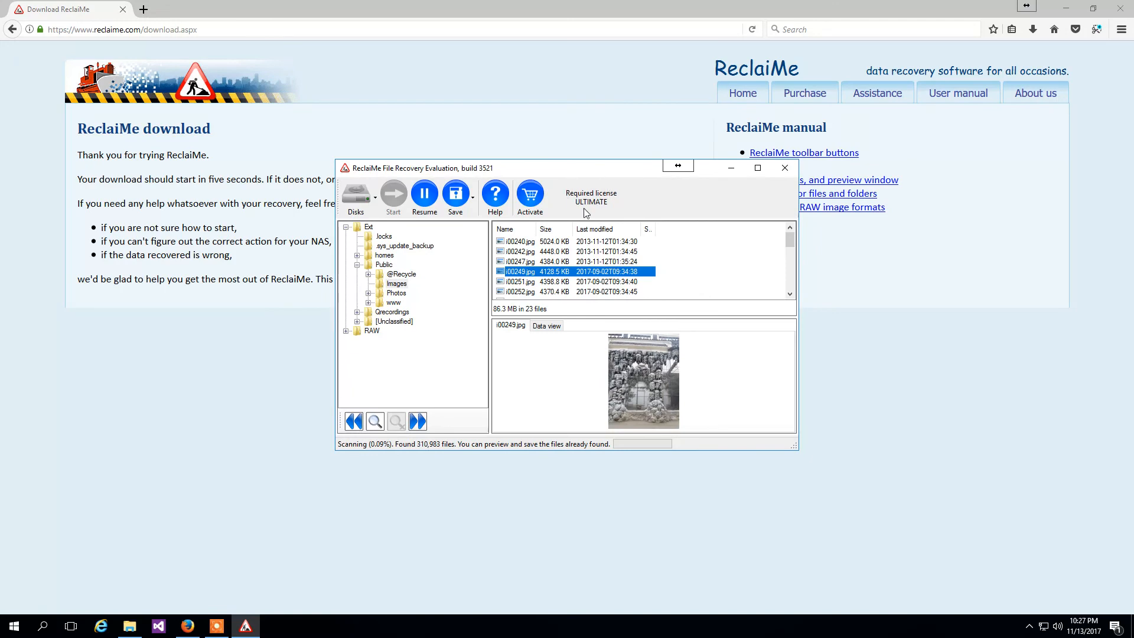